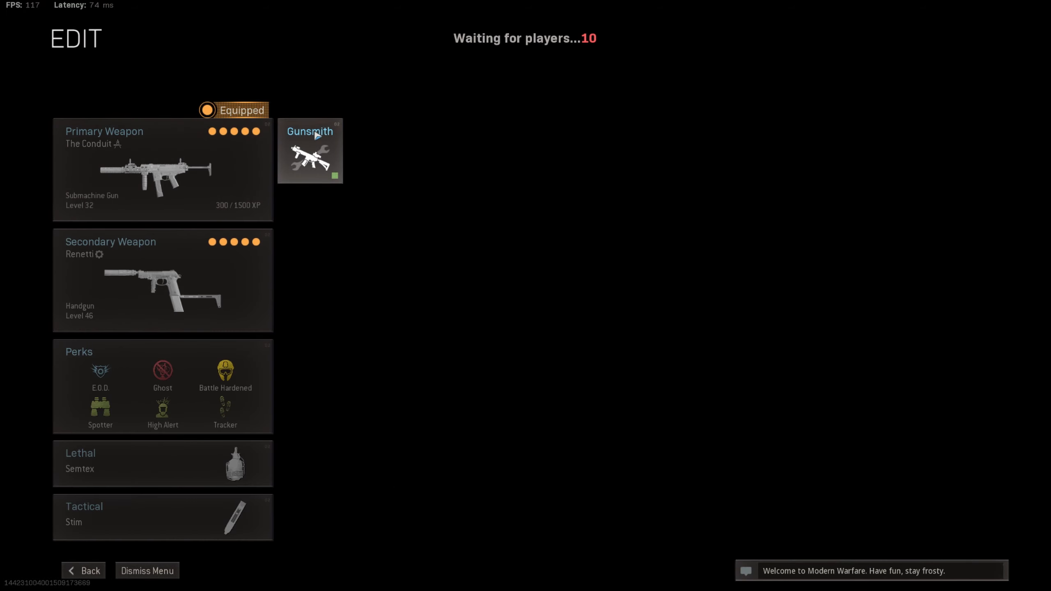
# - Bring up the ISO submachine gun's Gunsmith showing its five equipped attachments
pyautogui.click(310, 150)
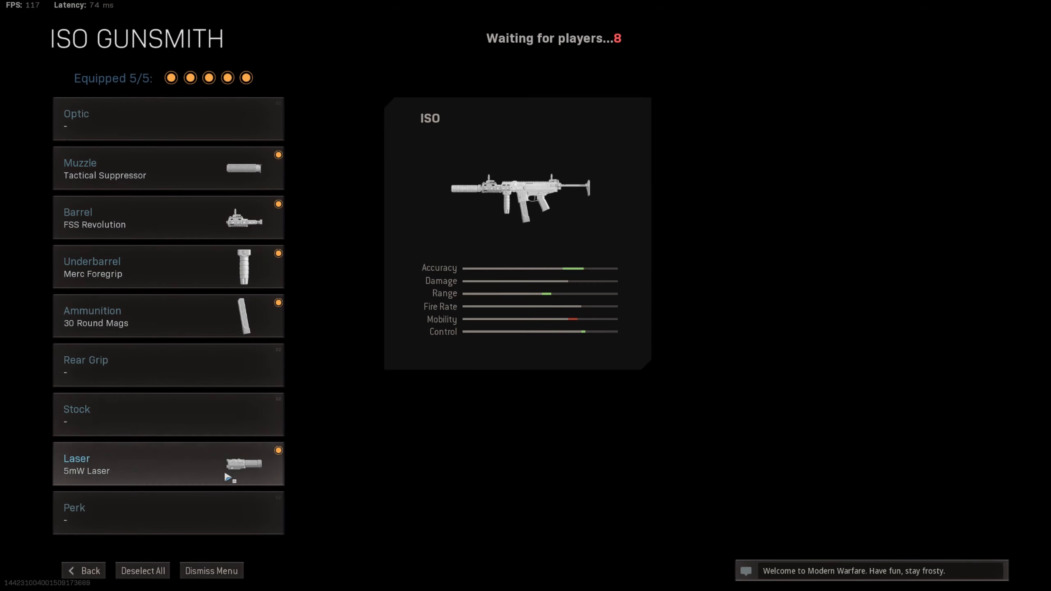
# - Dismiss the loadout menu and begin the match on the city street with the ISO-based Conduit
pyautogui.click(83, 570)
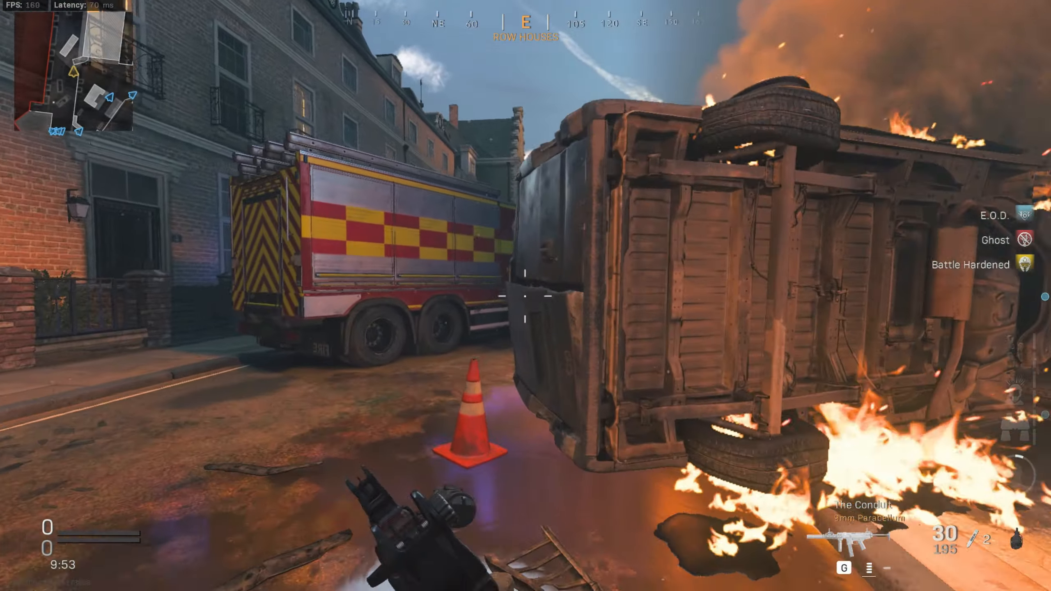
pyautogui.moveTo(525, 296)
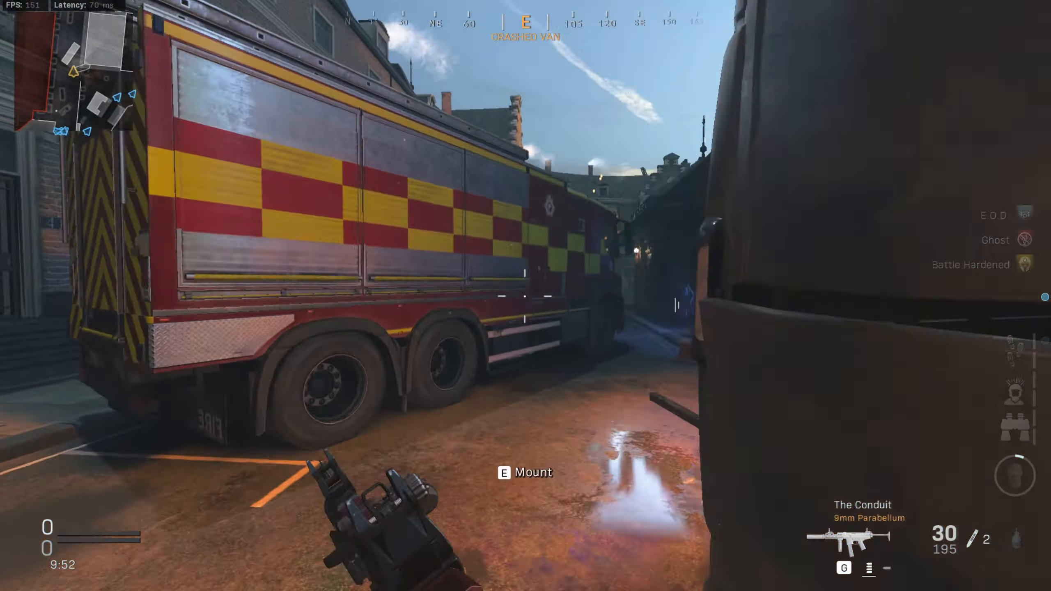